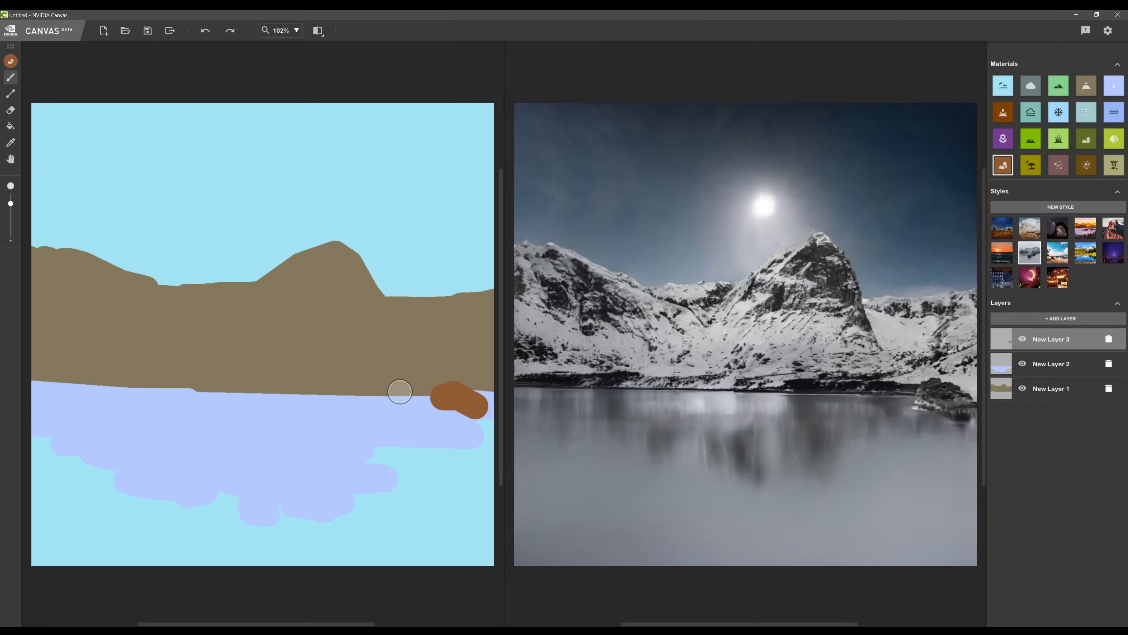
- Paint sky, ground and rock material shapes across layers to generate two red rock pillars in water
left_click(1112, 138)
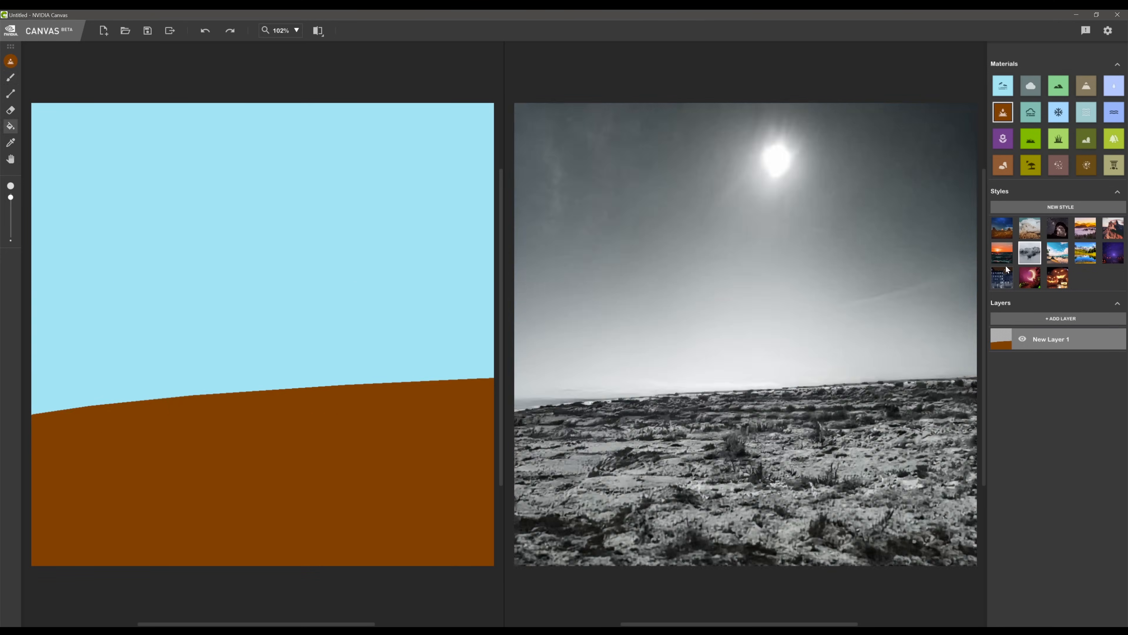
left_click(1059, 85)
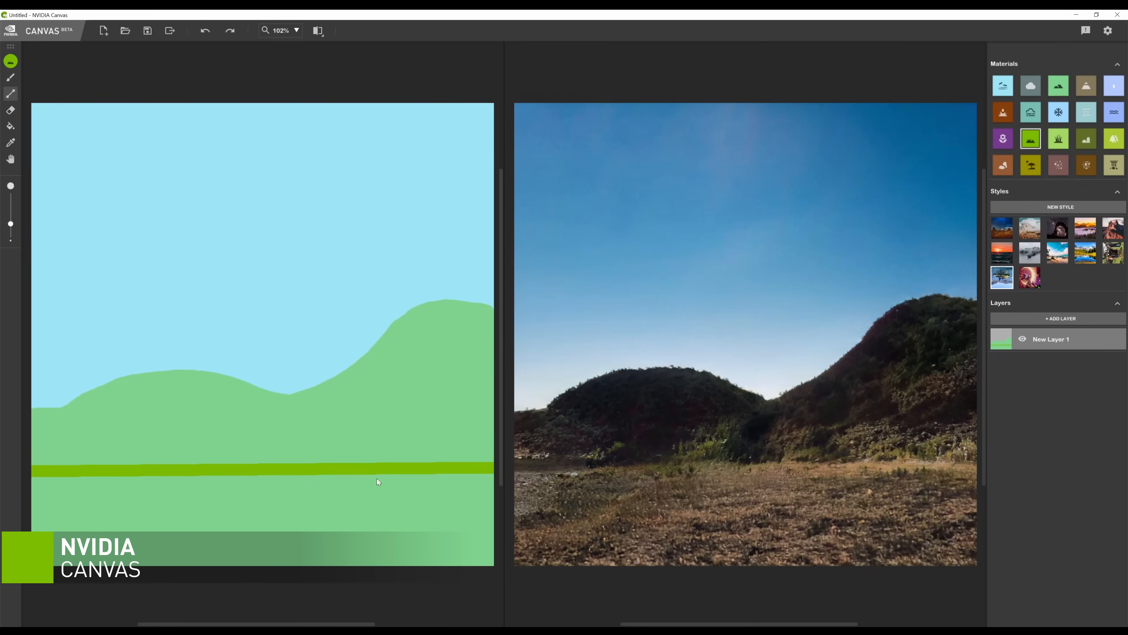
left_click(103, 30)
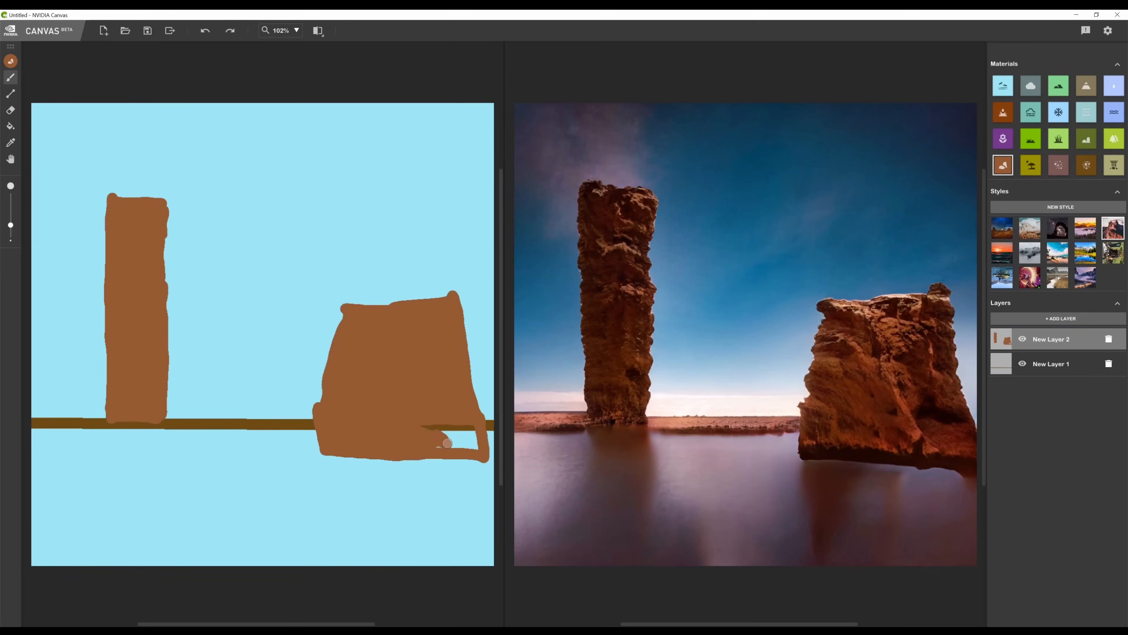
left_click(1060, 318)
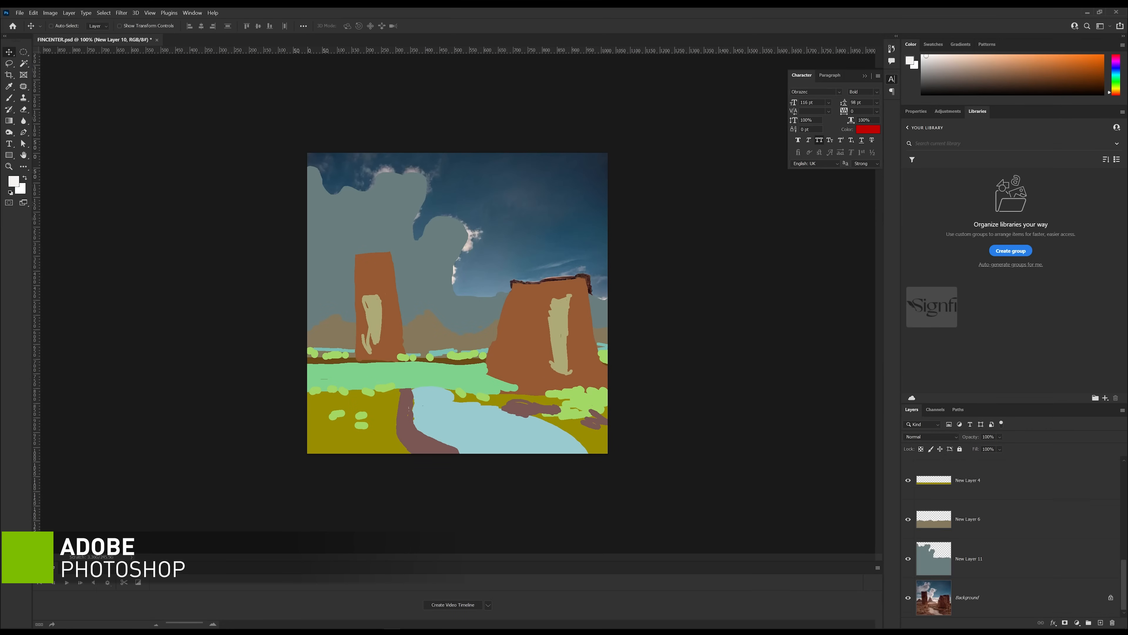
- Cut the left rock pillar out of the concept PSD onto its own layer with Select and Mask
left_click(673, 39)
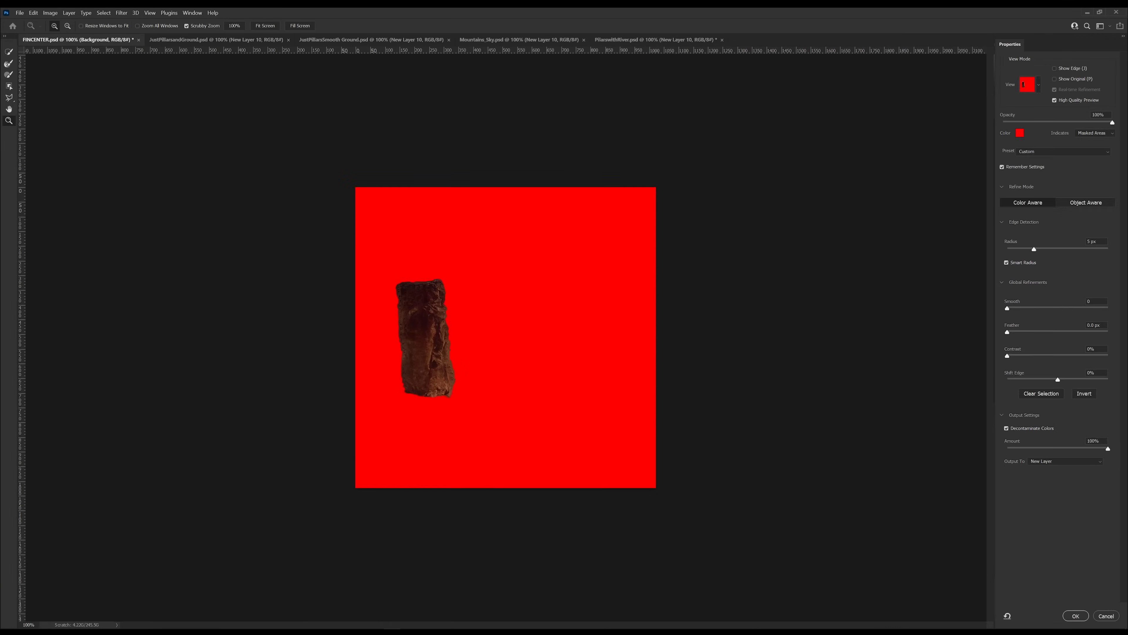
left_click(687, 38)
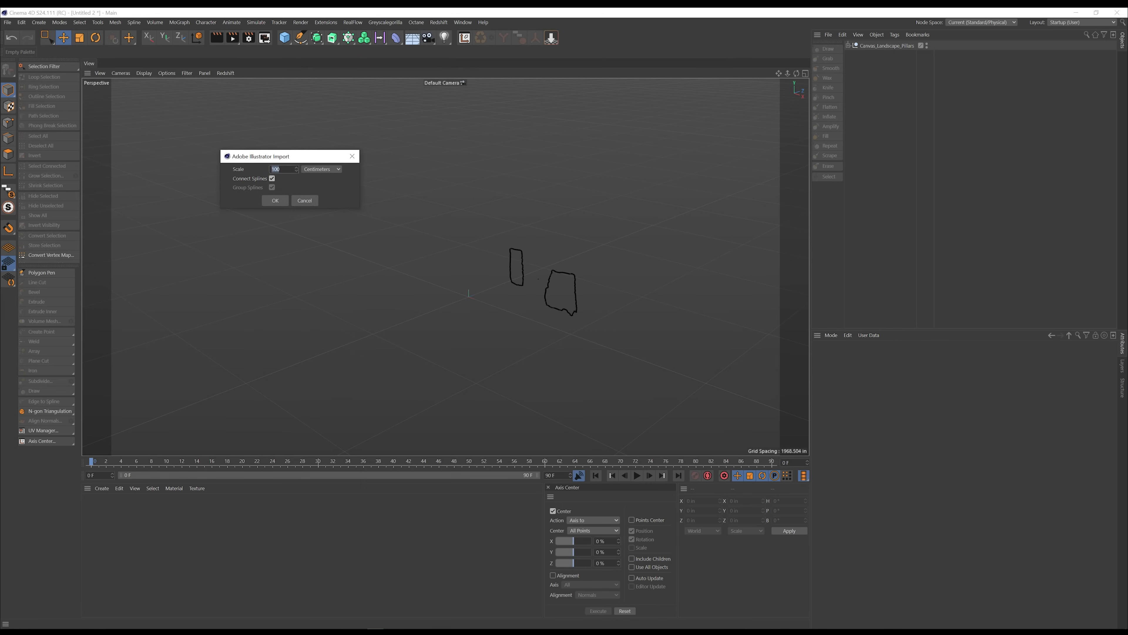
- Place the imported pillar outlines on a Landscape object beside the river and apply sunset materials
left_click(275, 200)
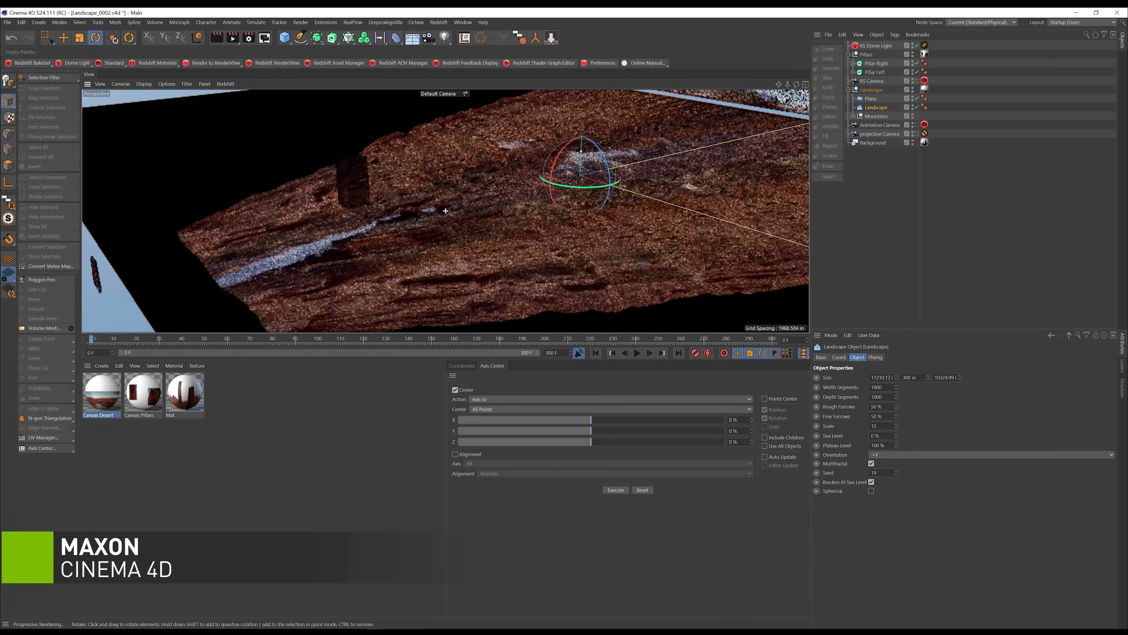
left_click(876, 46)
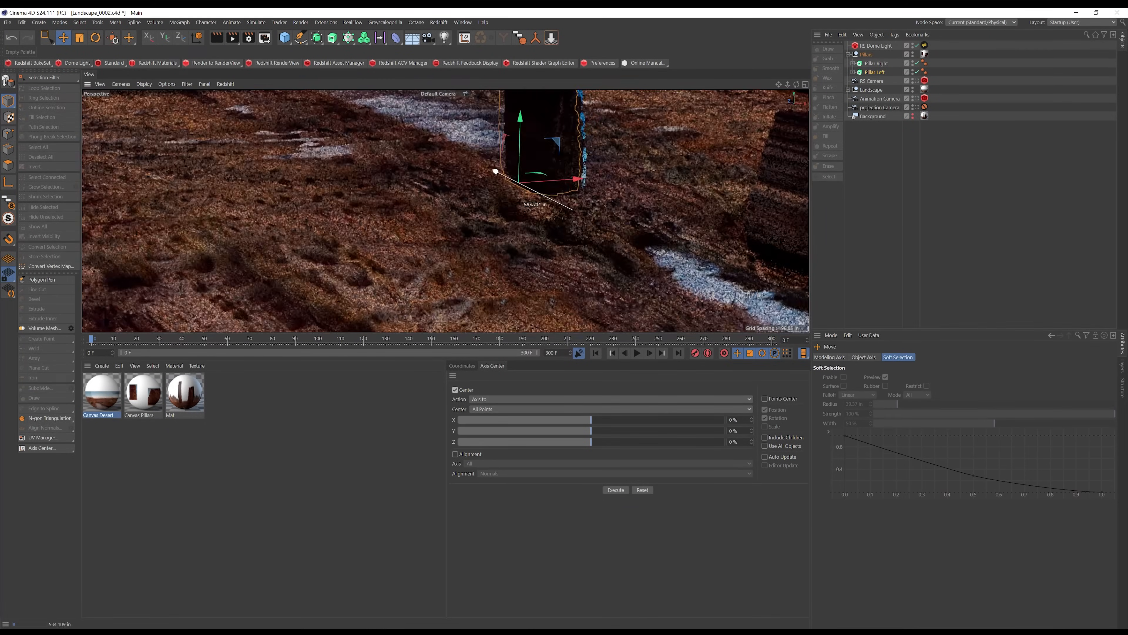
left_click(635, 340)
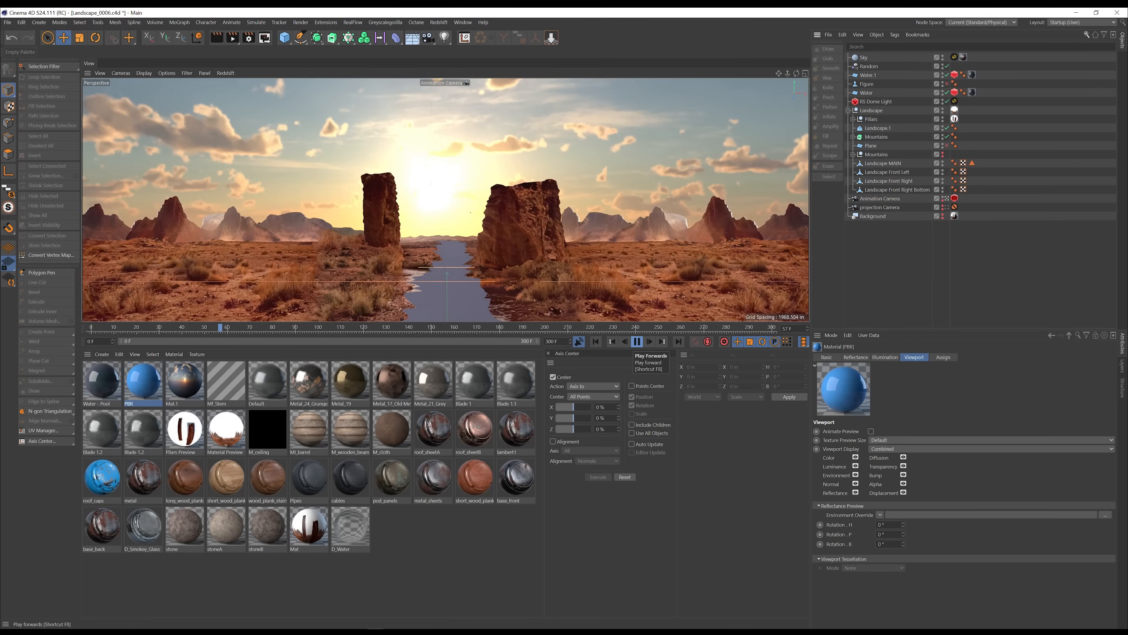
- Add rope bridges, windmills, a satellite dish and wire cables, and adjust the RS Dome Light
left_click(225, 84)
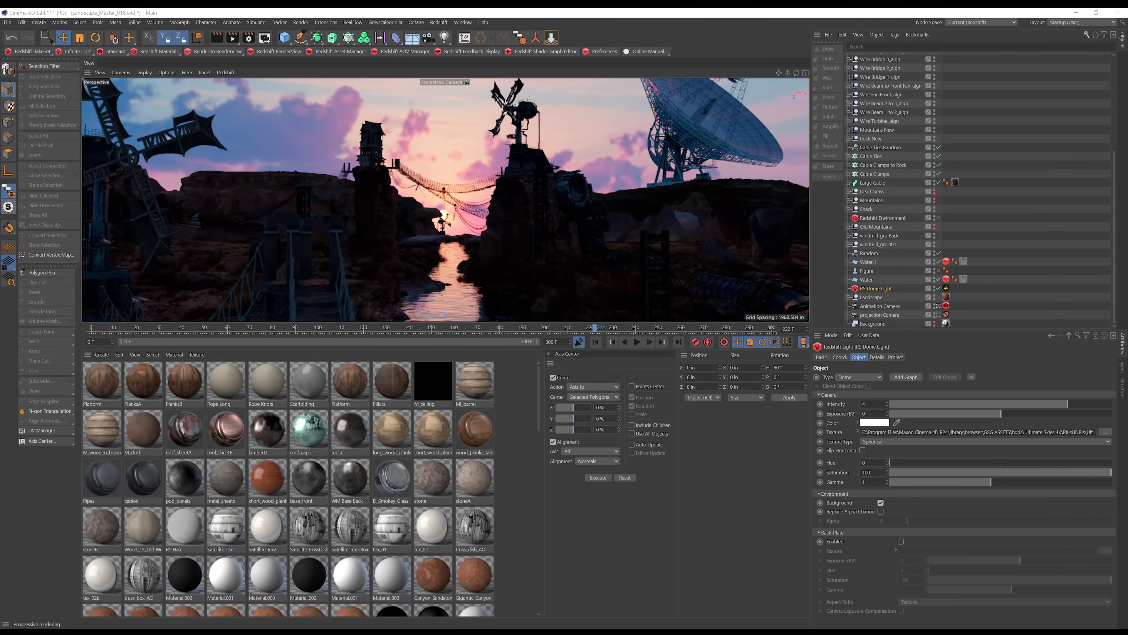
left_click(838, 357)
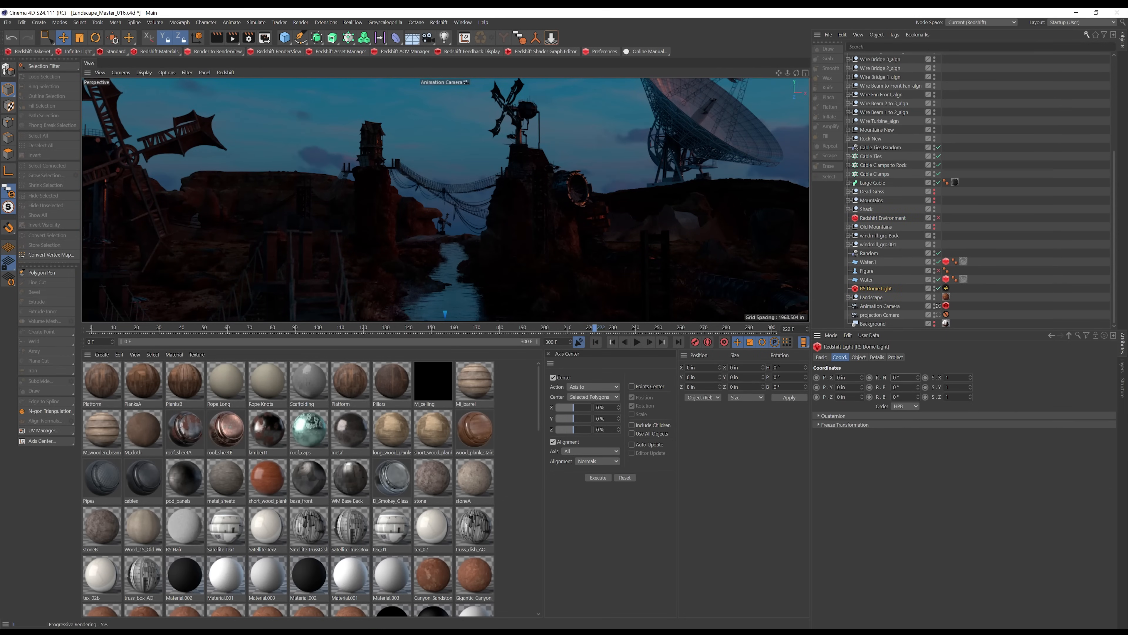
left_click(882, 218)
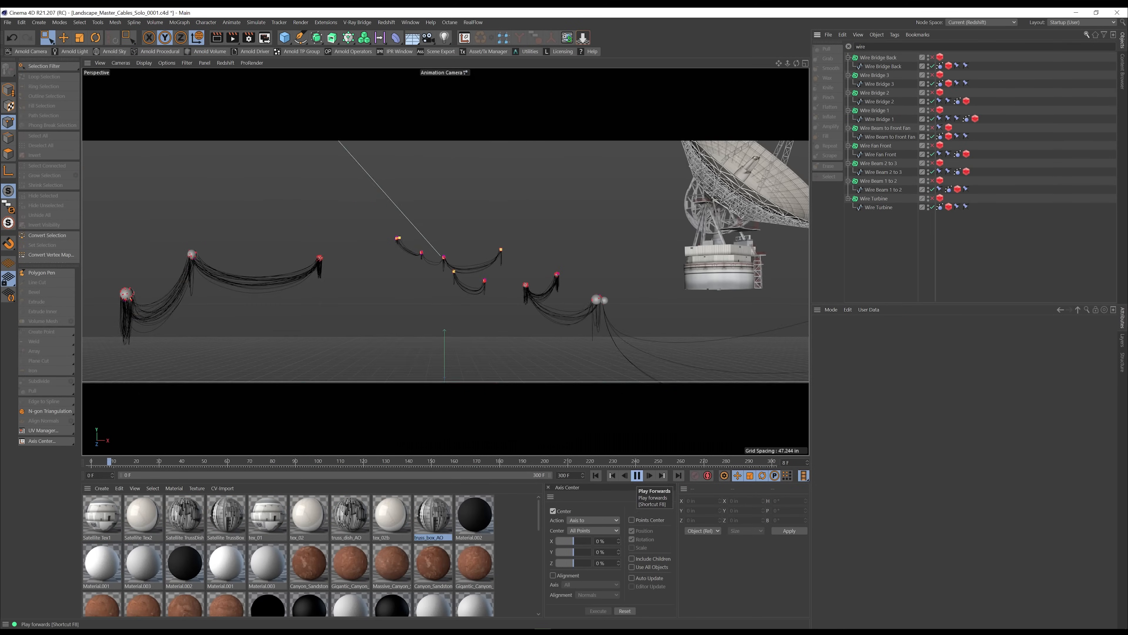
left_click(636, 475)
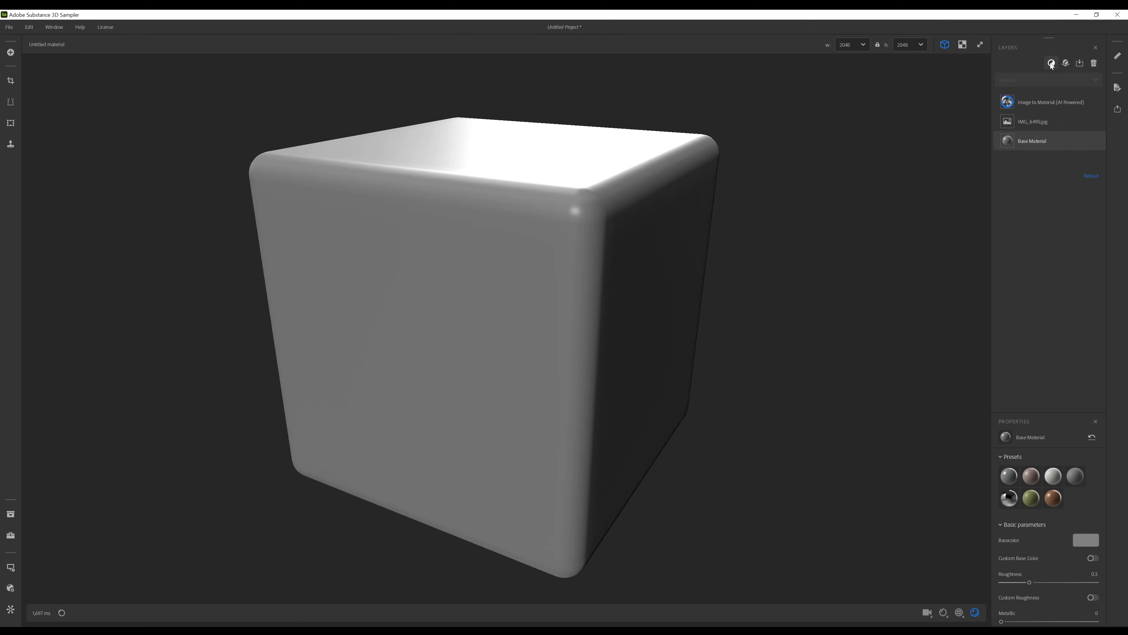
- Create an Image to Material layer from the photo and review Carpet_Azteca2 and PeeledCardboard in the Project panel
left_click(1052, 63)
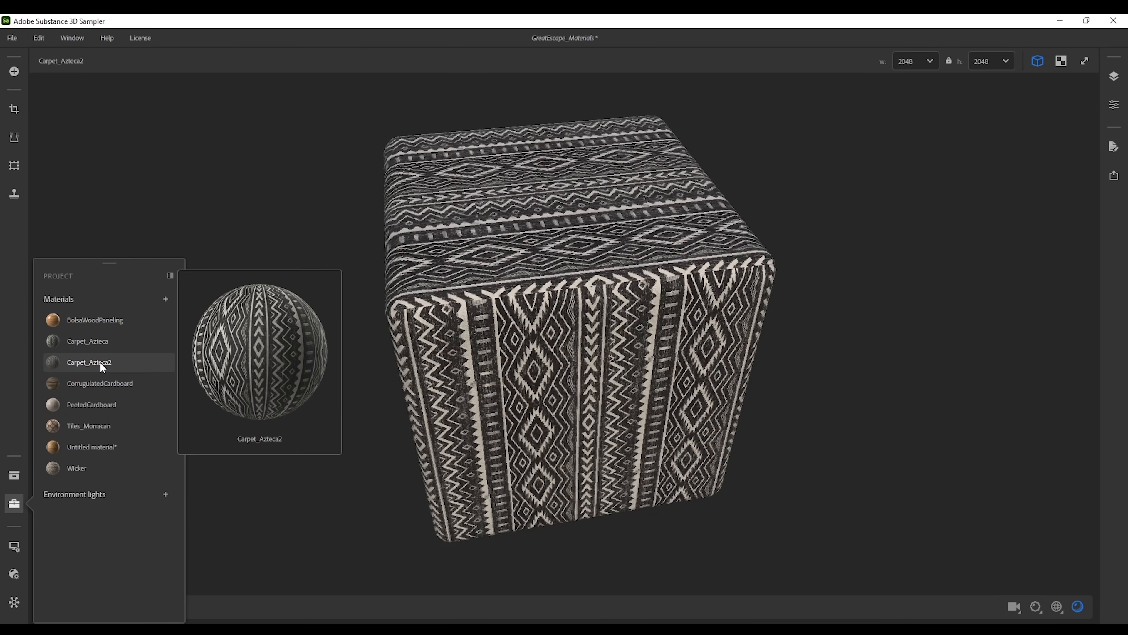
left_click(92, 404)
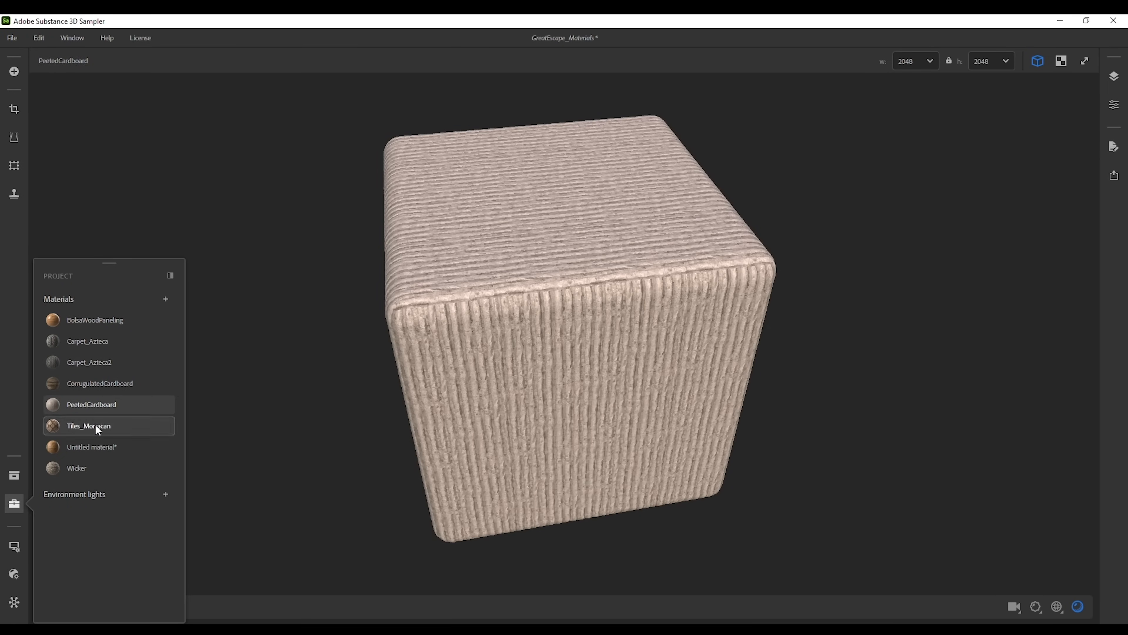
left_click(76, 467)
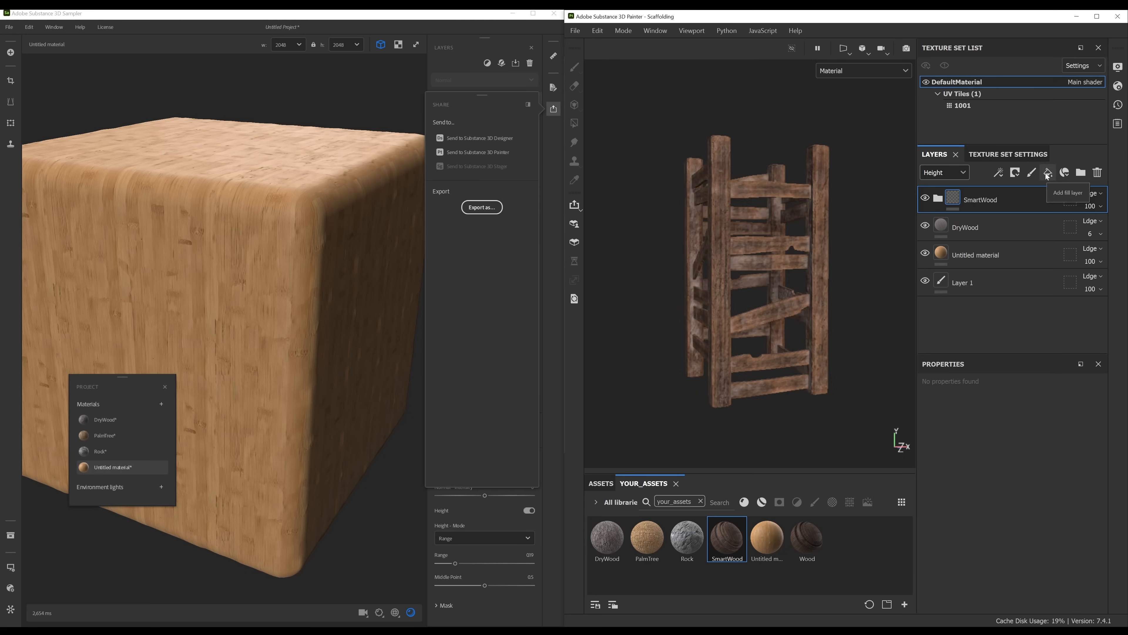
- Add SmartWood and DryWood fill layers to the wooden scaffolding model sent from Sampler
left_click(944, 172)
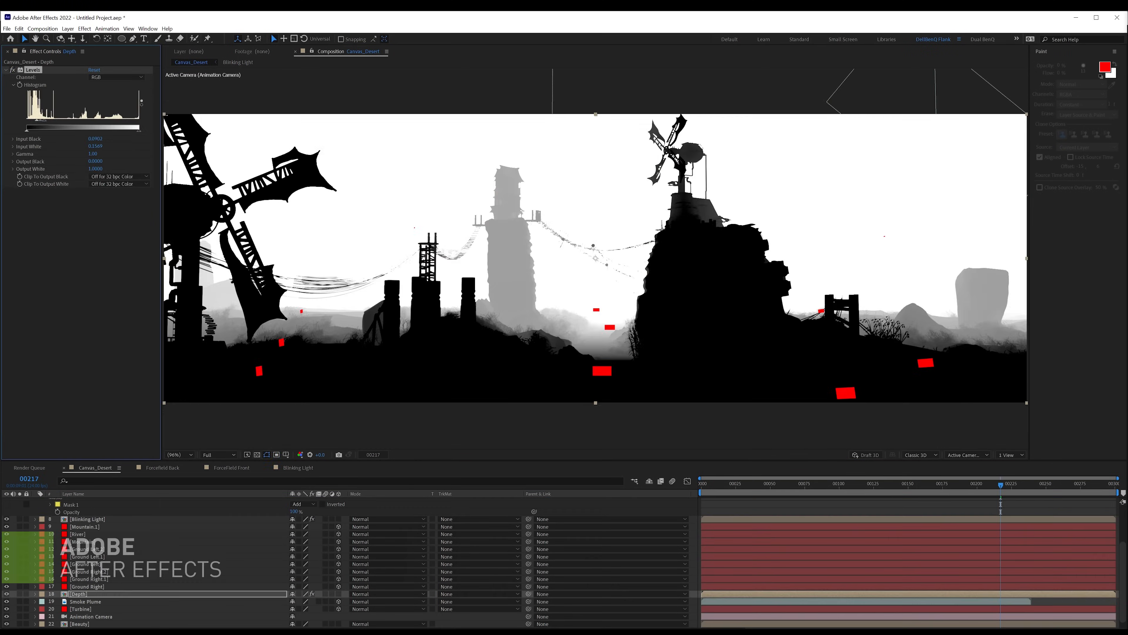
- Preview the composition with the Levels-adjusted depth pass and Luma-matted ground smoke over the render
left_click(1109, 483)
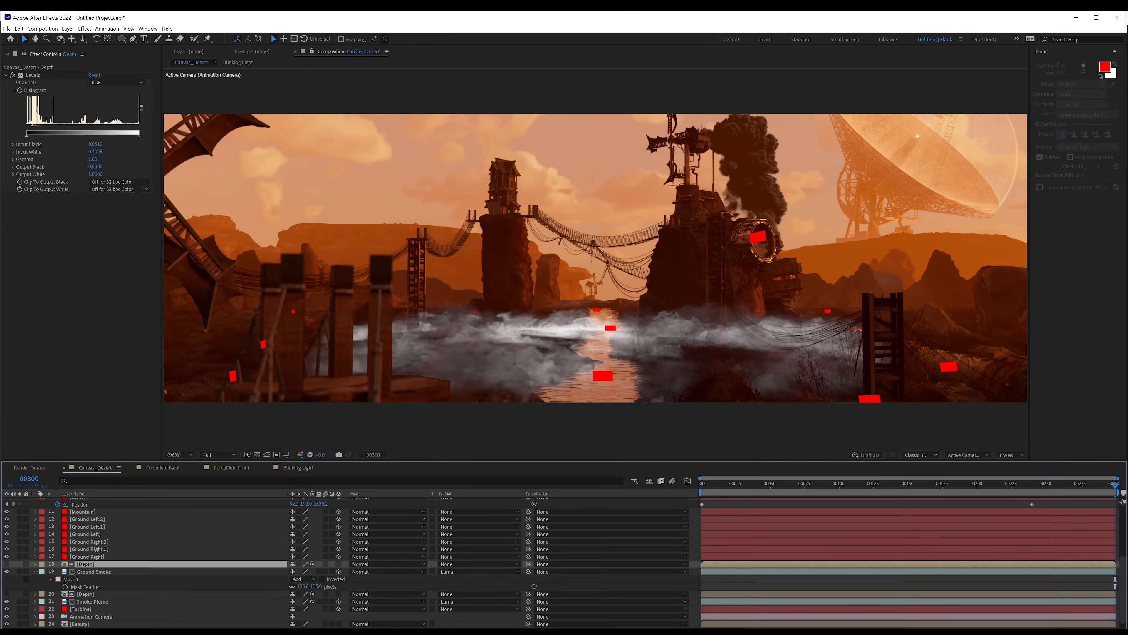